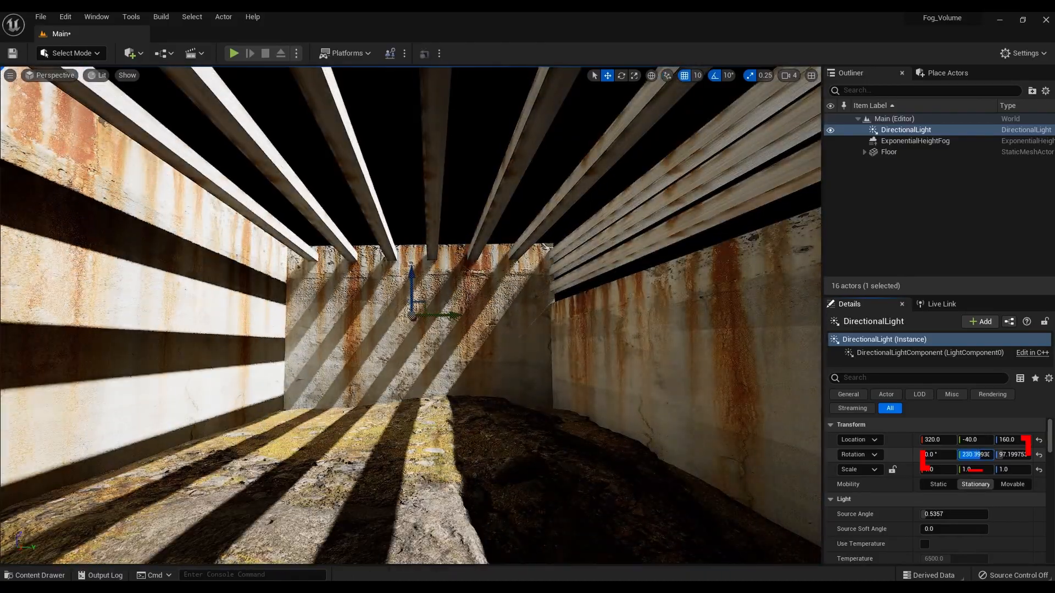
# Select the ExponentialHeightFog actor in the Outliner to show its fog component settings
pyautogui.click(914, 140)
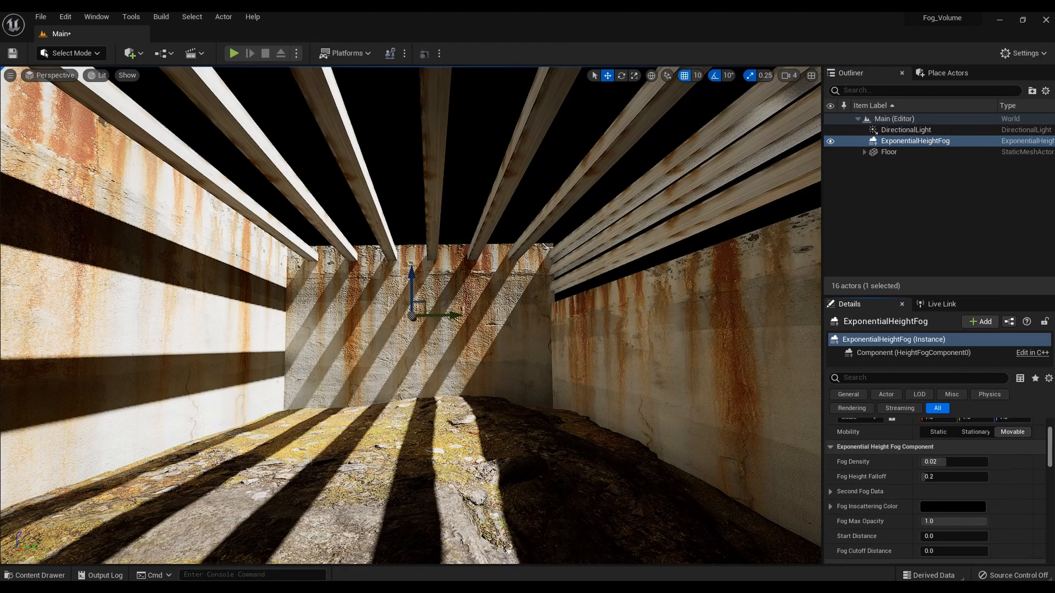